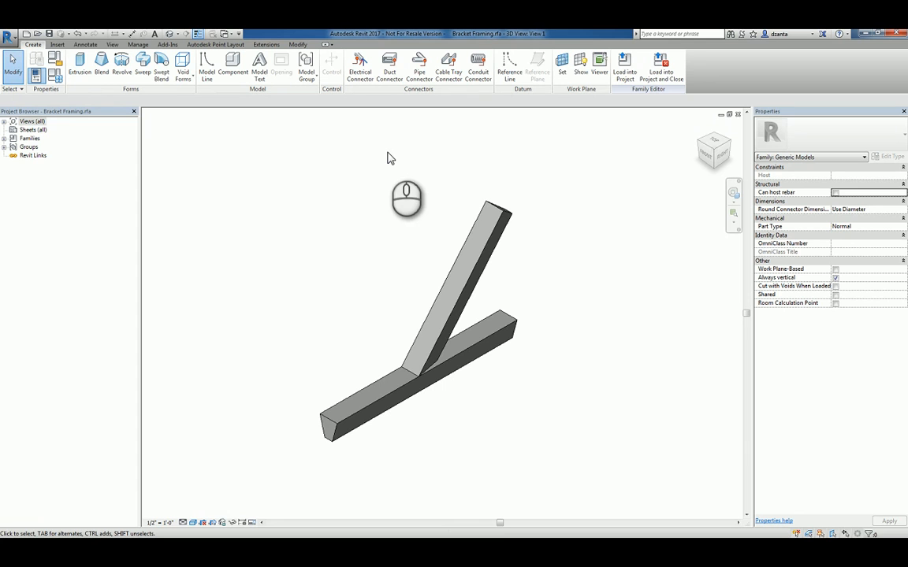
pyautogui.moveTo(388, 199)
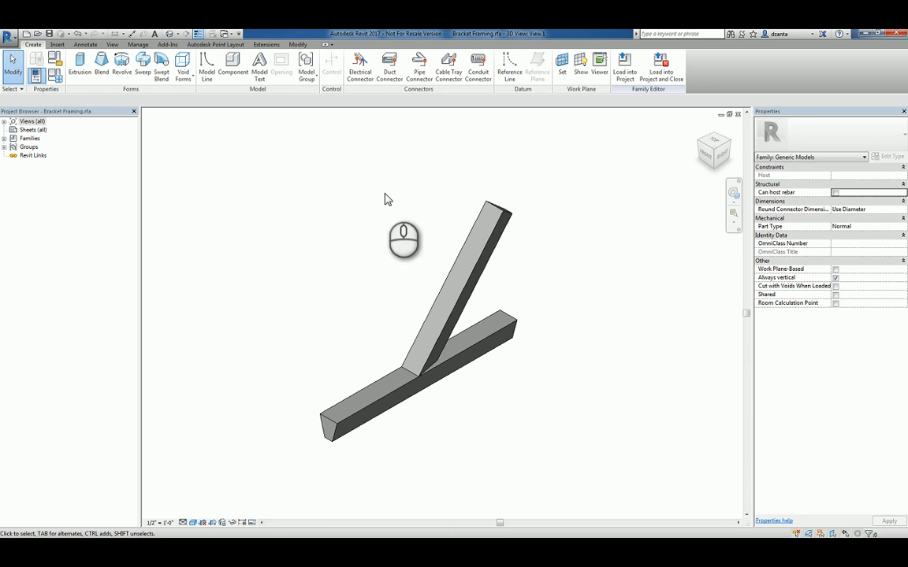
pyautogui.moveTo(530, 356)
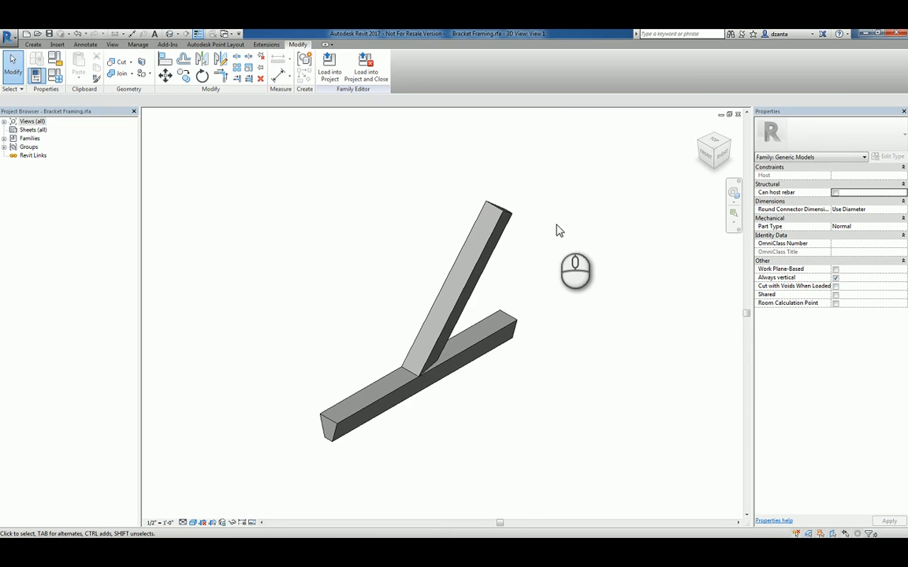
pyautogui.moveTo(173, 172)
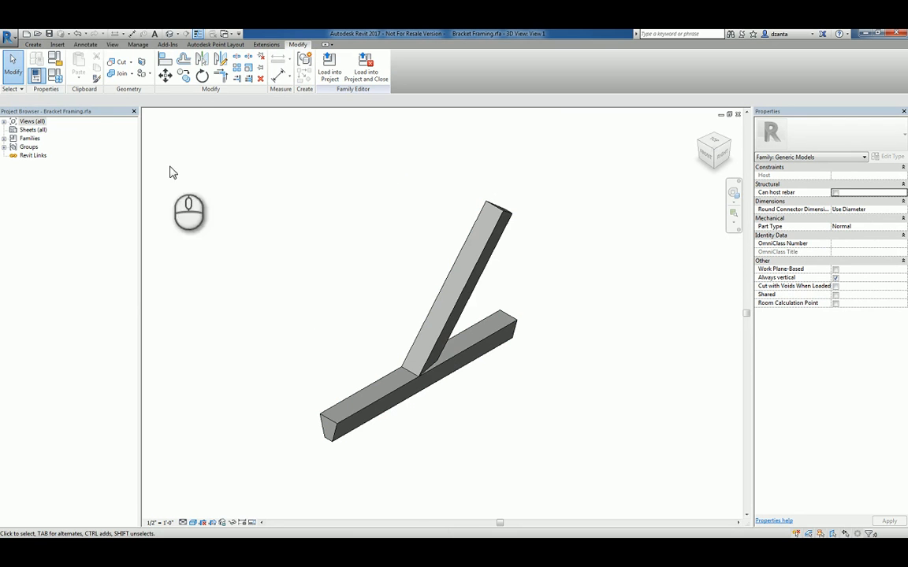
# - Create a new family from the Generic Model line based template
pyautogui.click(9, 35)
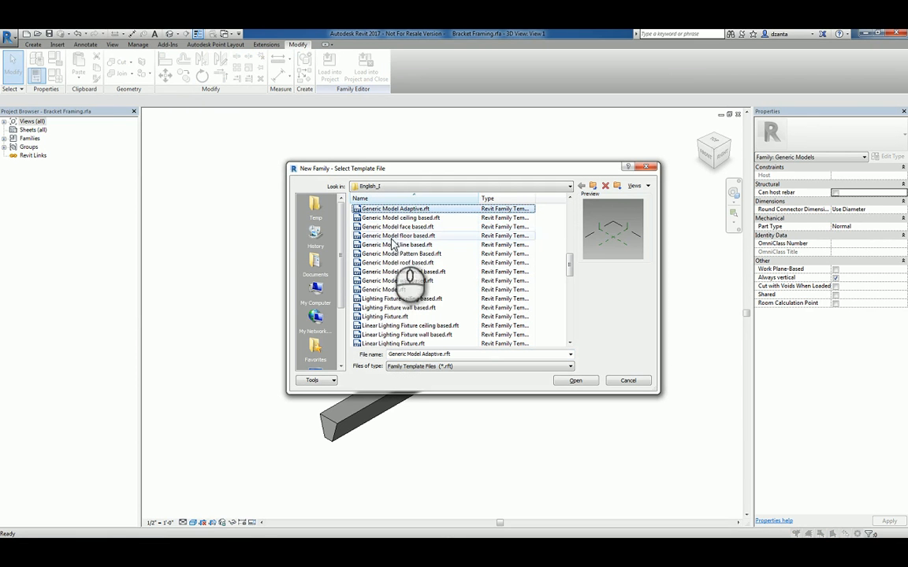
pyautogui.click(398, 245)
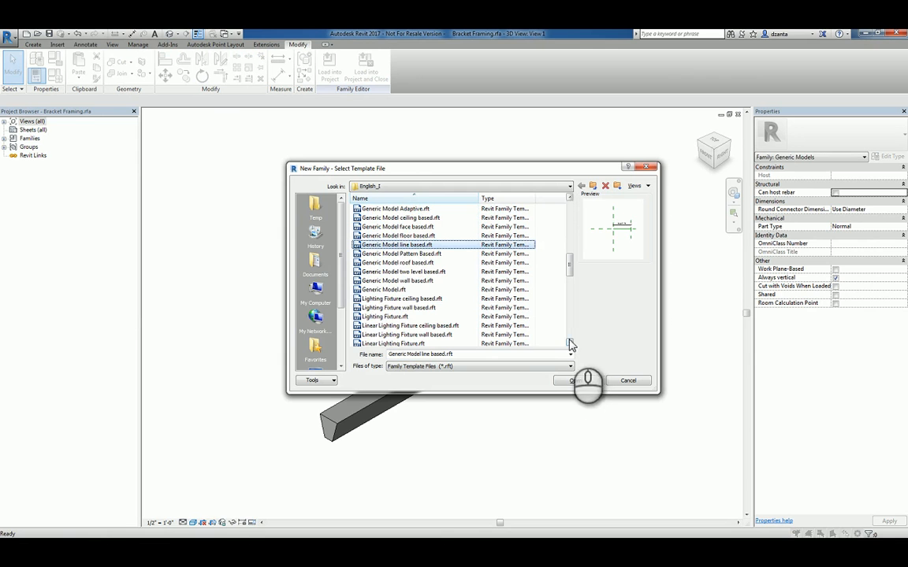
pyautogui.click(573, 380)
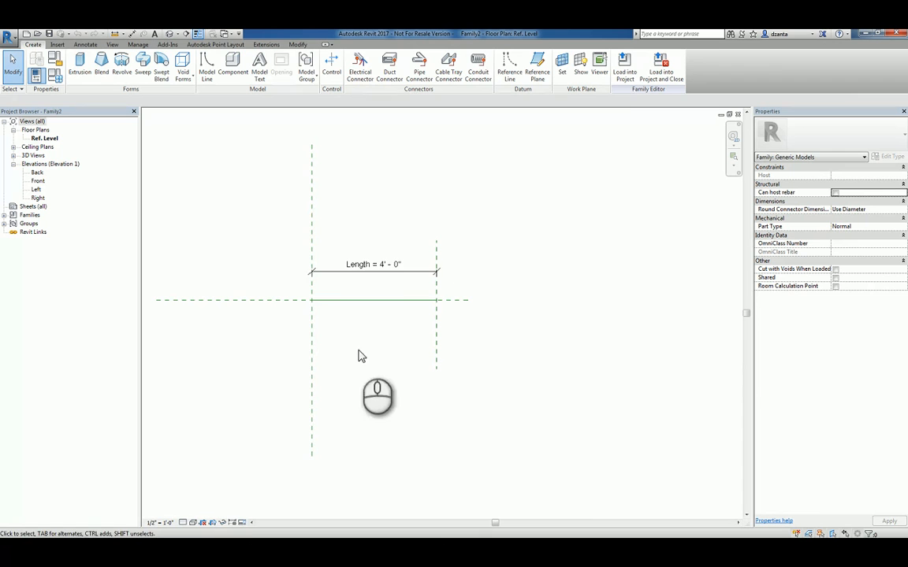
pyautogui.moveTo(265, 312)
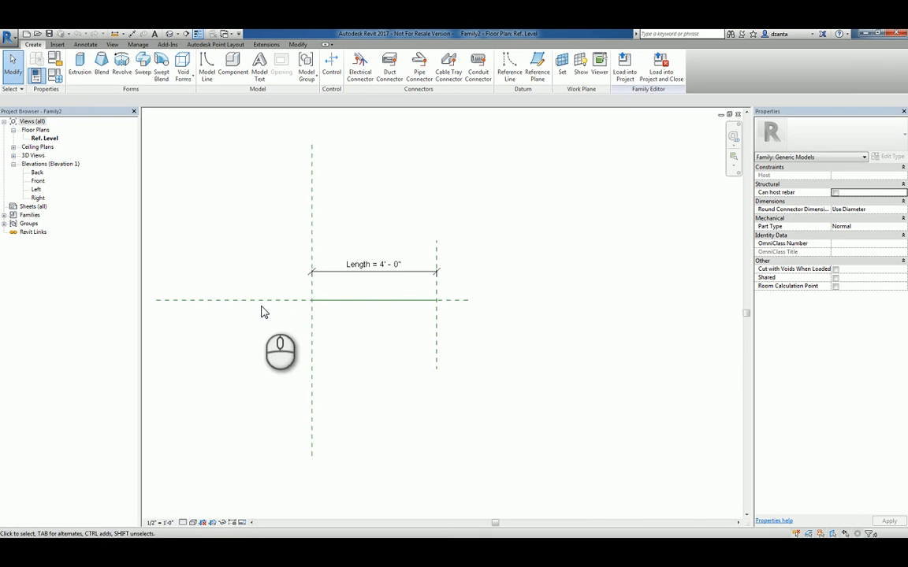
# - Select the end reference plane and set the Length dimension to 15'-0"
pyautogui.click(312, 299)
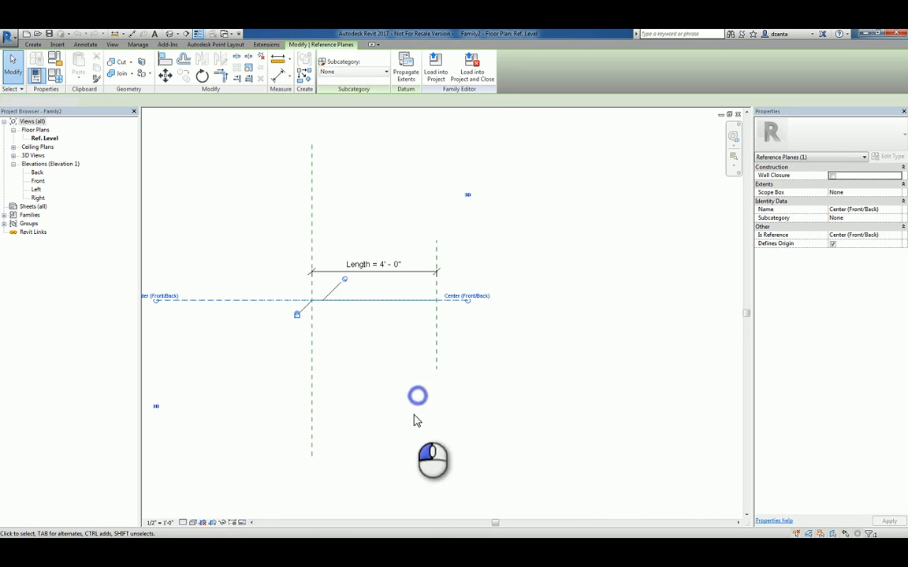
pyautogui.click(315, 322)
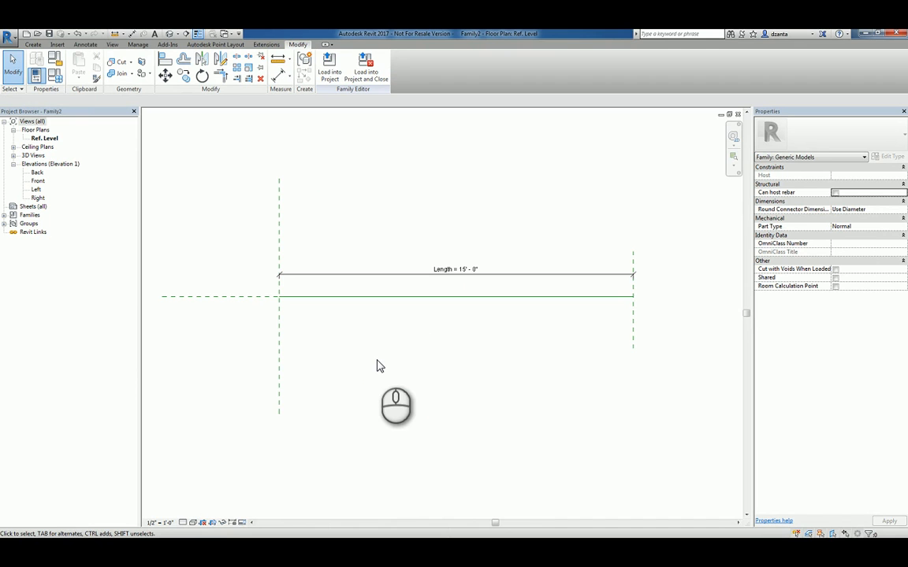
pyautogui.moveTo(378, 356)
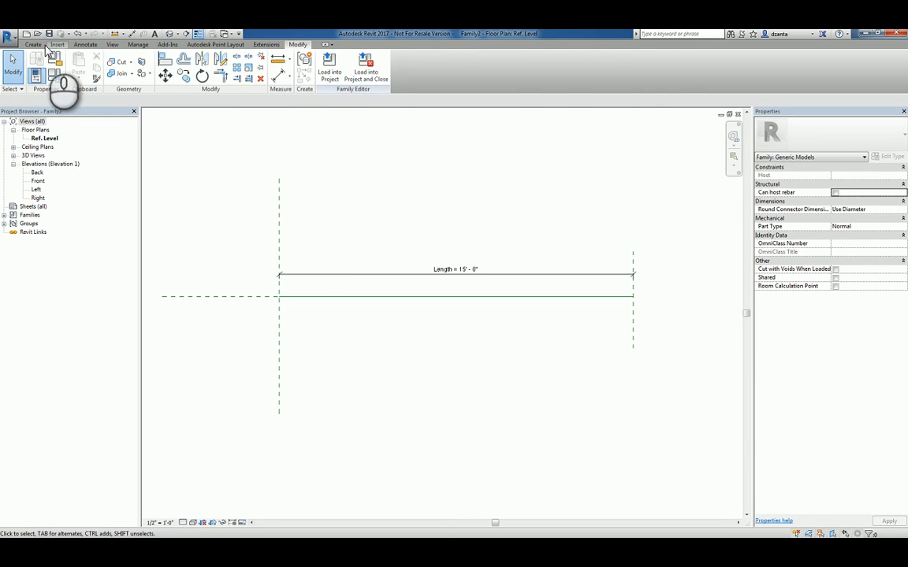
# - Start placing a component and decline browsing the family library
pyautogui.click(230, 66)
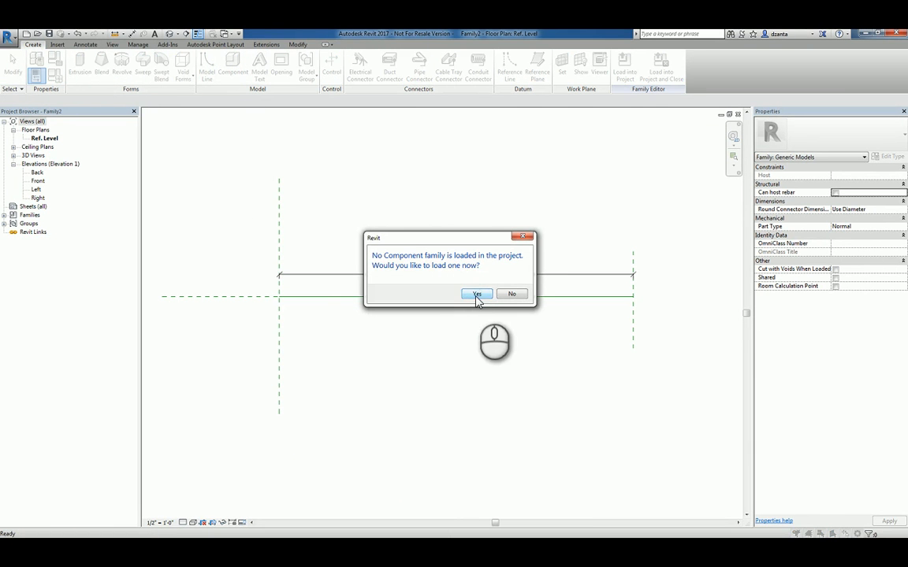
pyautogui.click(476, 295)
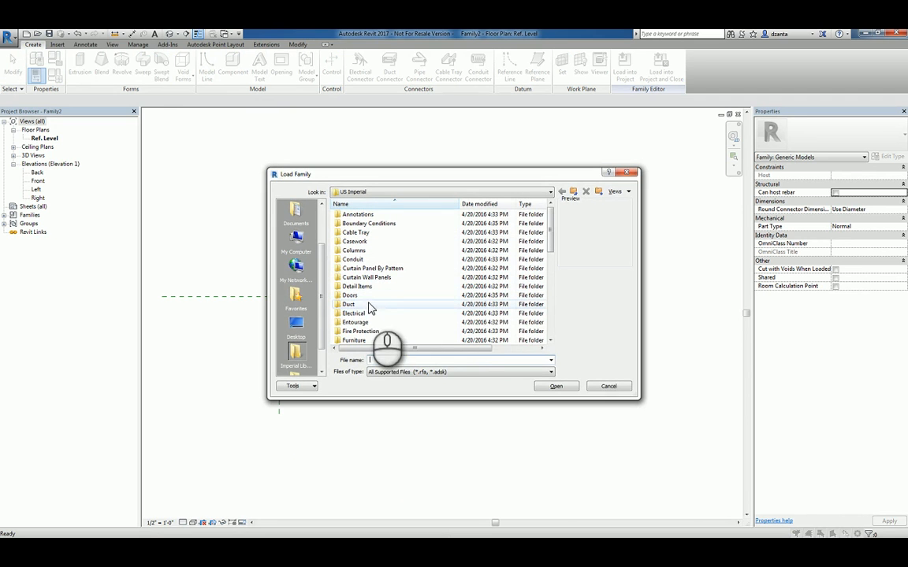
pyautogui.click(596, 386)
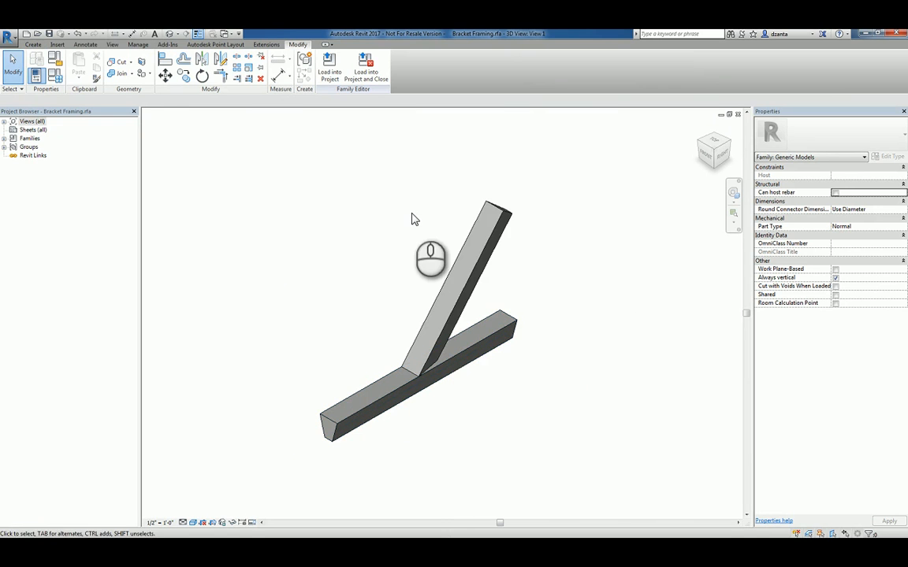
# - Load the Bracket Framing family into the new line-based family (Family2)
pyautogui.click(321, 71)
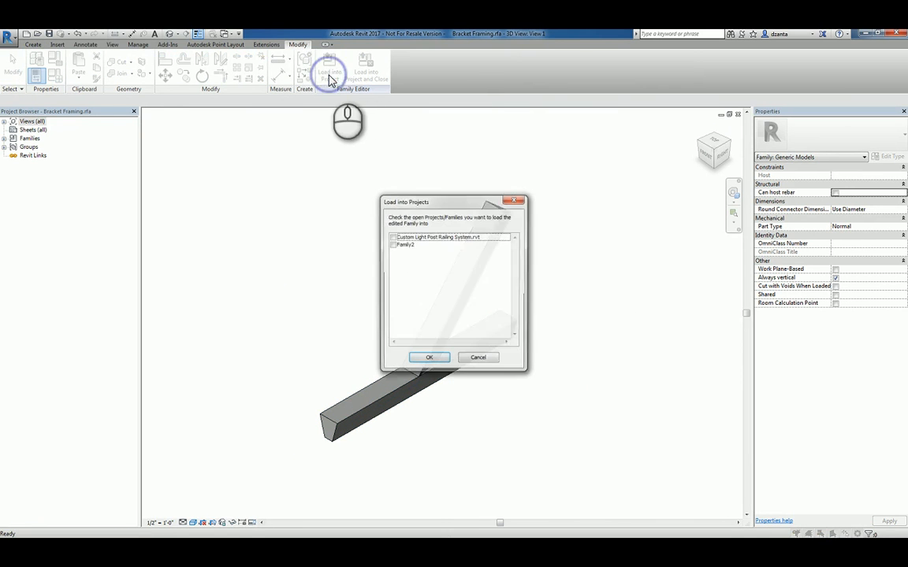
pyautogui.click(391, 244)
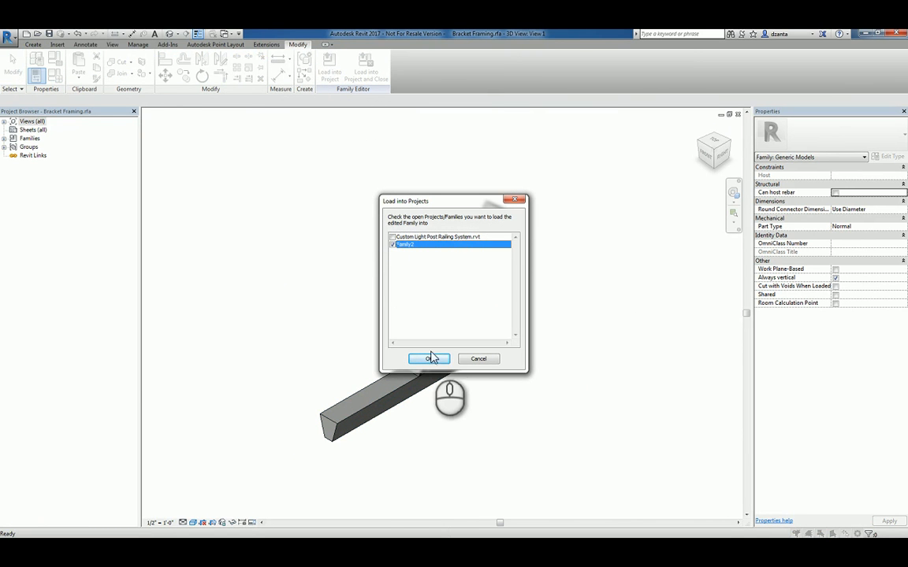
pyautogui.click(429, 359)
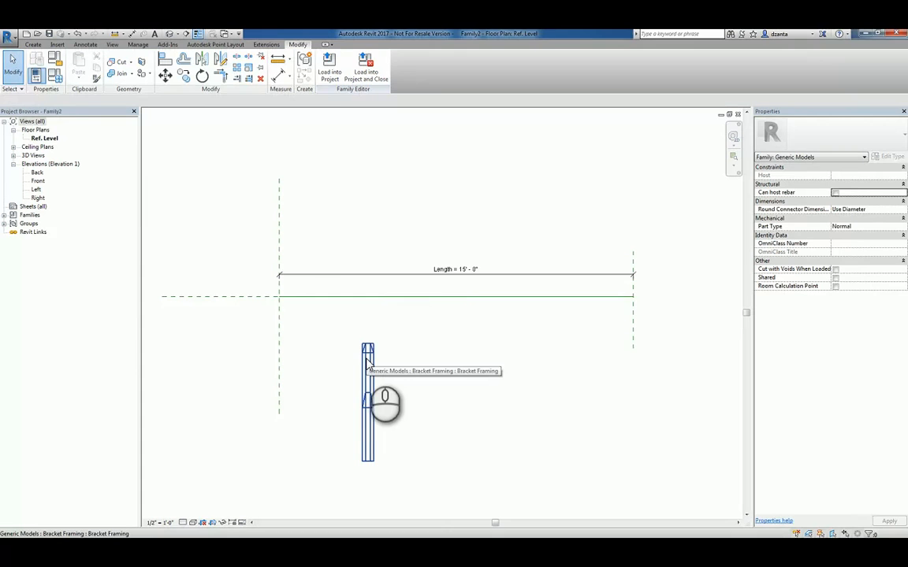
# - Place the first Bracket Framing instance in the reference level plan
pyautogui.click(366, 354)
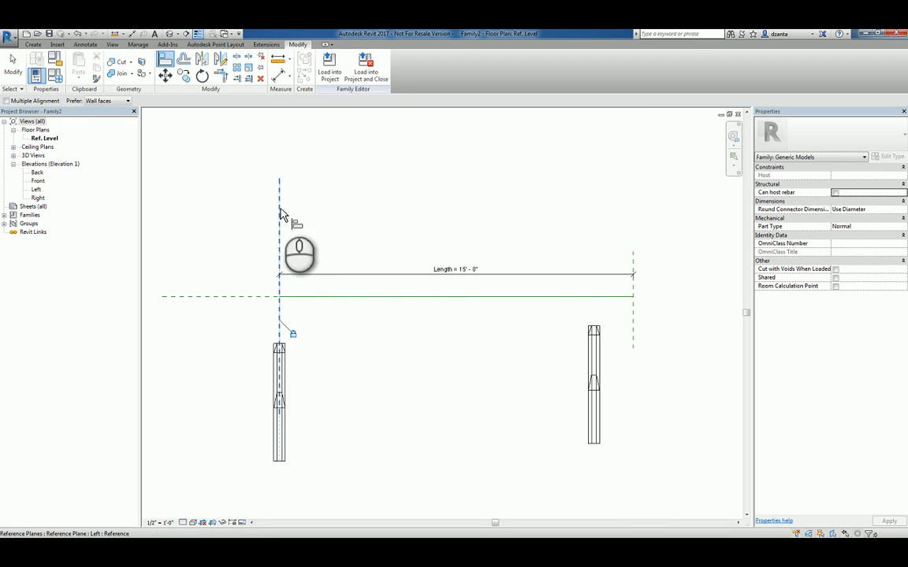
pyautogui.moveTo(247, 301)
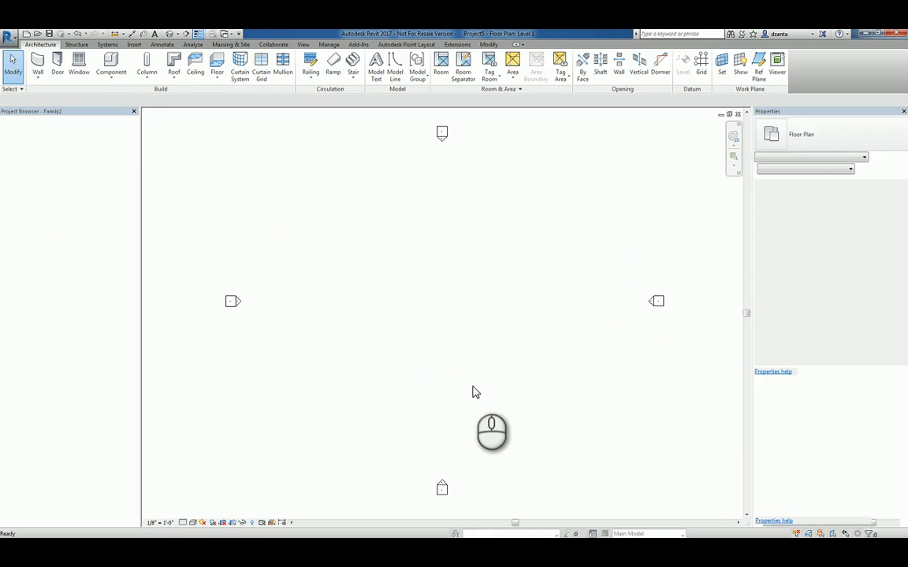
# - Load the line-based bracket family into Project1
pyautogui.click(312, 75)
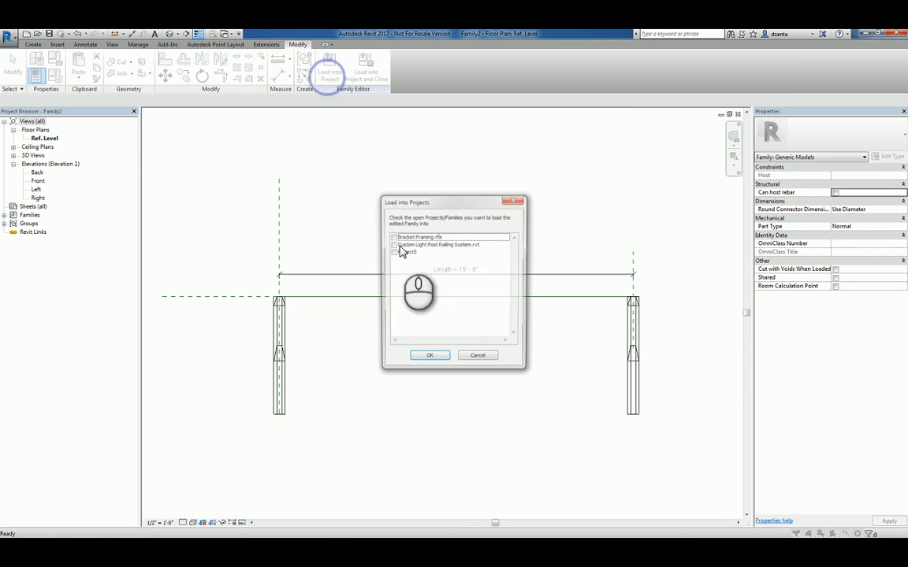
pyautogui.click(390, 252)
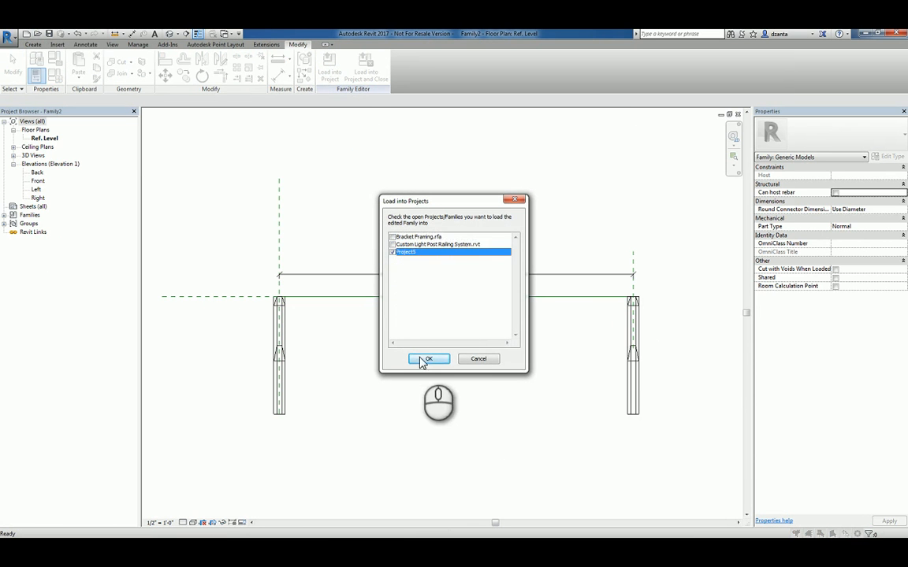
pyautogui.click(429, 359)
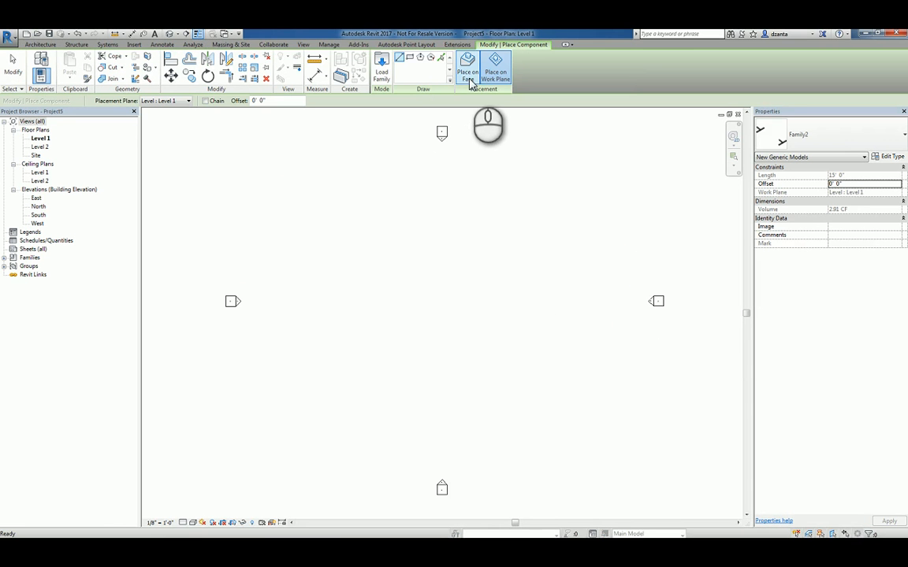
pyautogui.moveTo(495, 76)
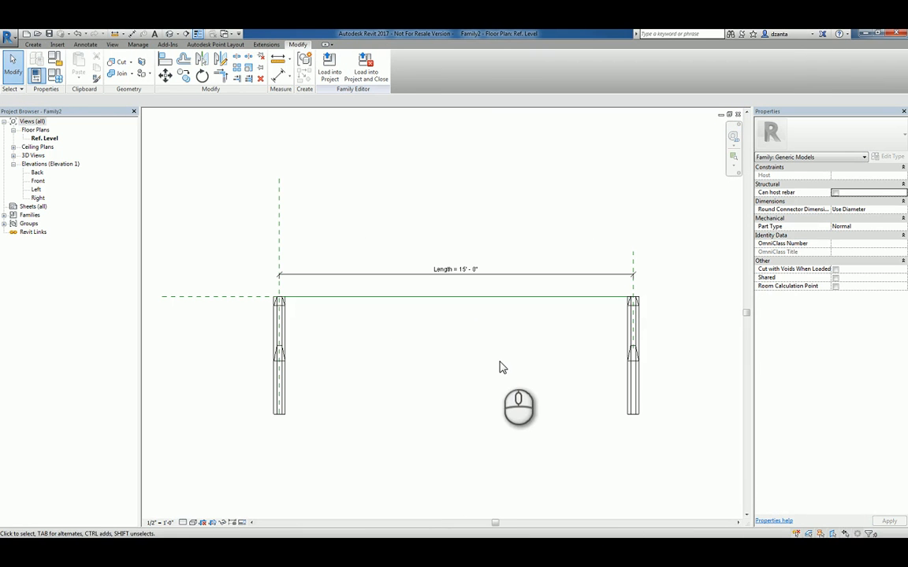
pyautogui.moveTo(381, 440)
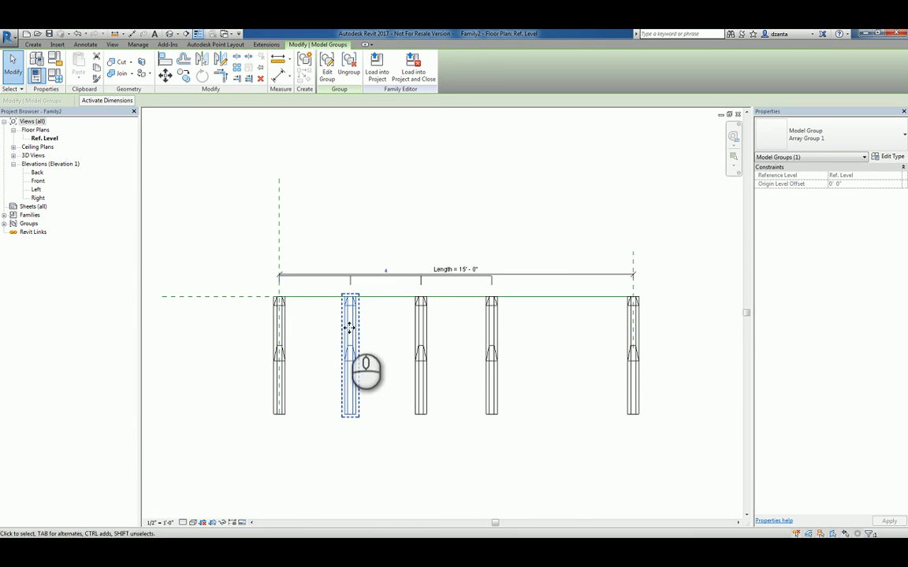
pyautogui.moveTo(348, 334)
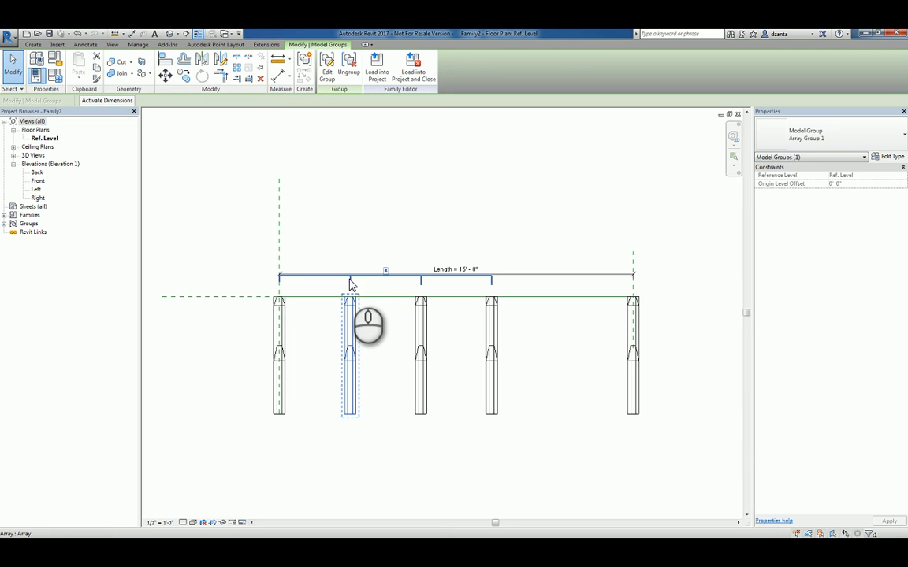
pyautogui.moveTo(352, 284)
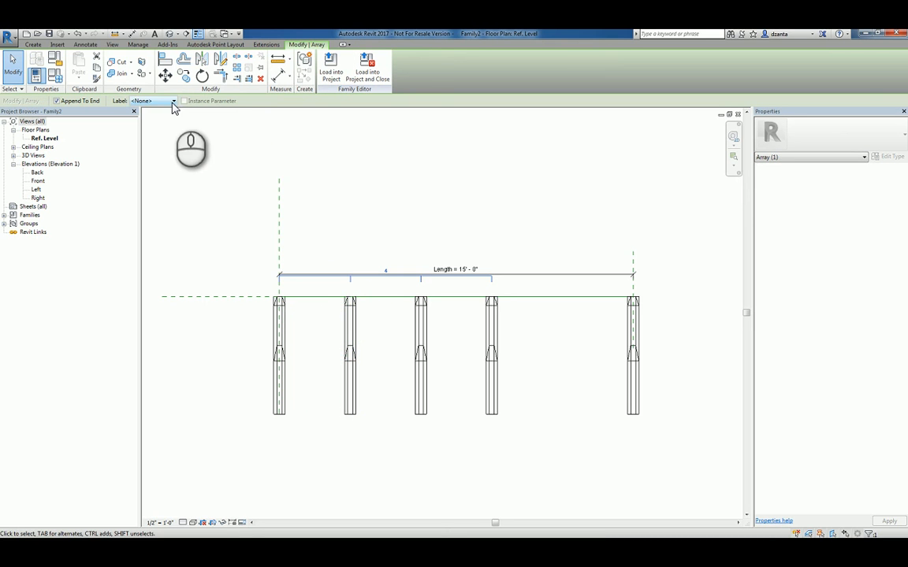
# - Label the array count with a new instance parameter named Number_of_Brackets
pyautogui.click(167, 101)
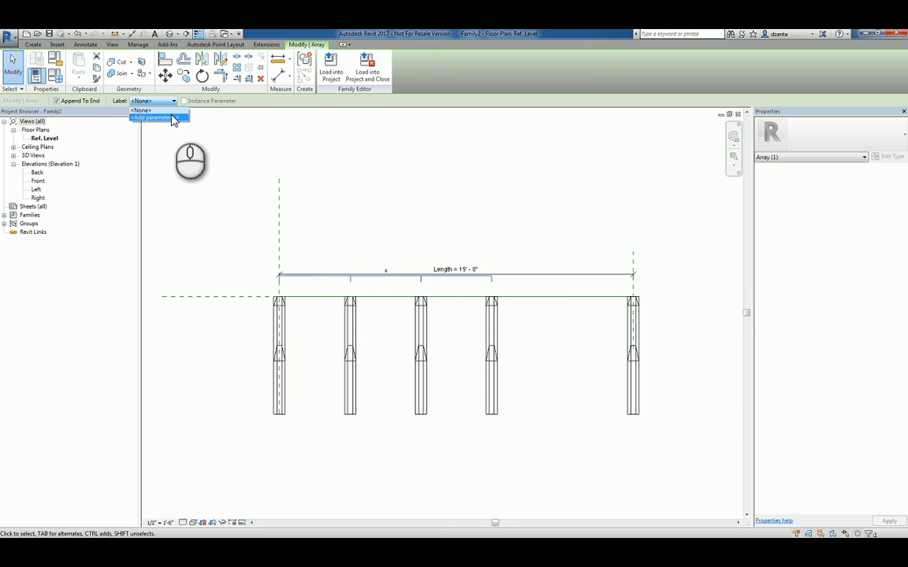
pyautogui.click(154, 123)
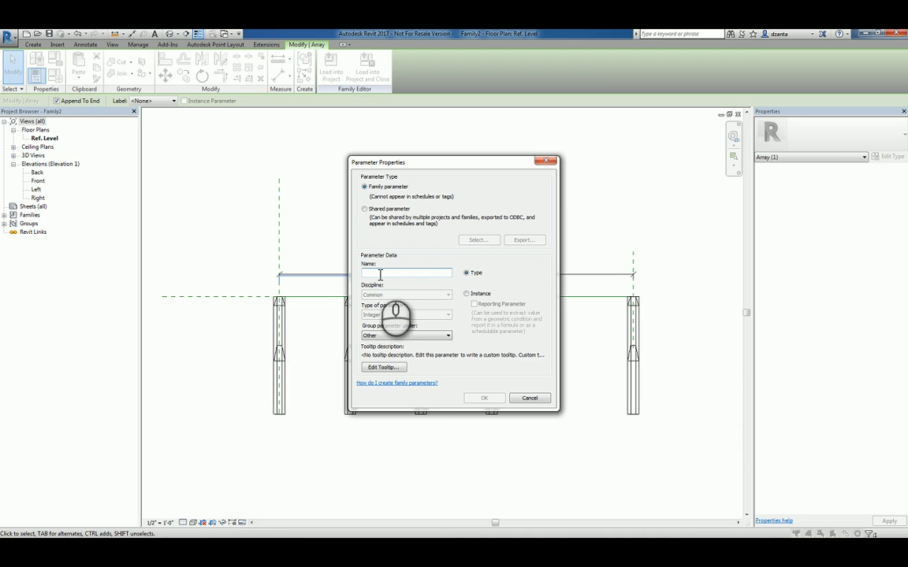
pyautogui.write('N')
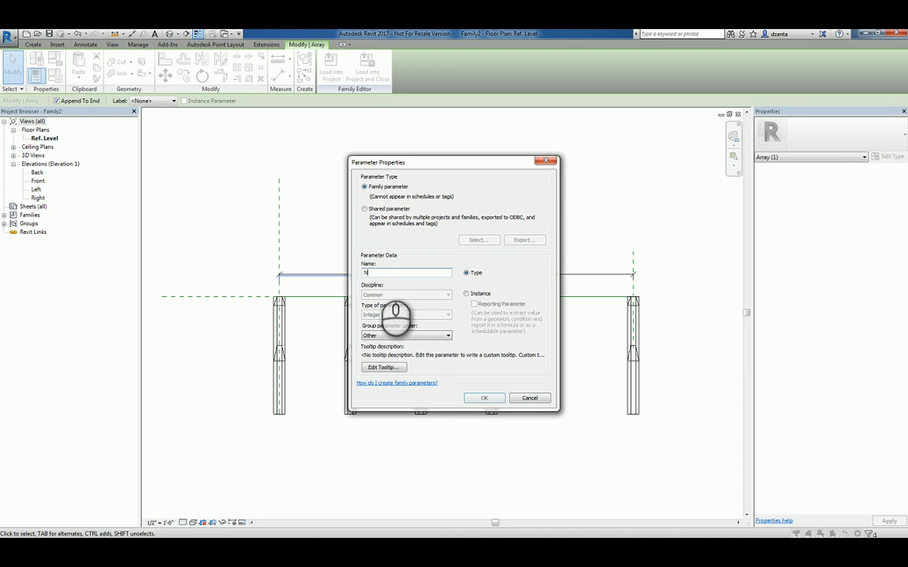
pyautogui.write('umberOf')
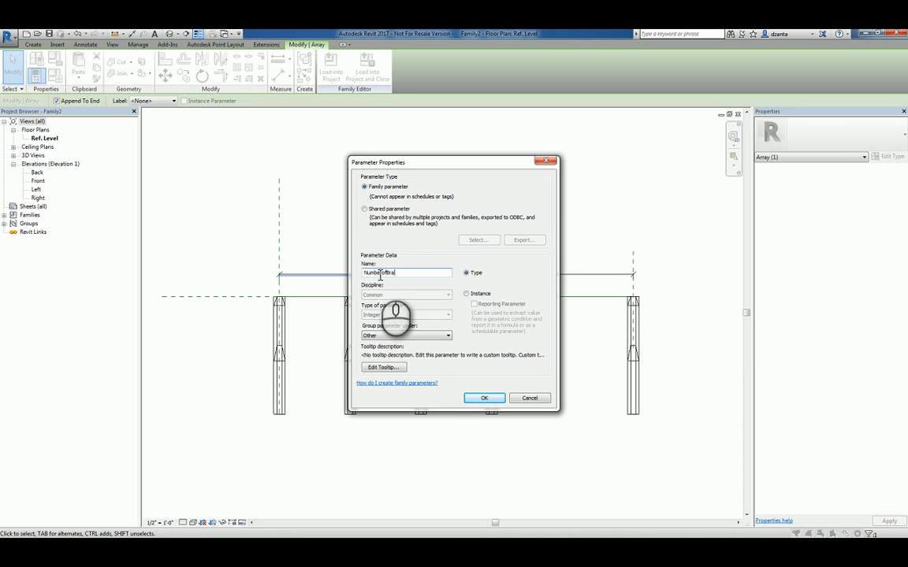
pyautogui.write('Brackets')
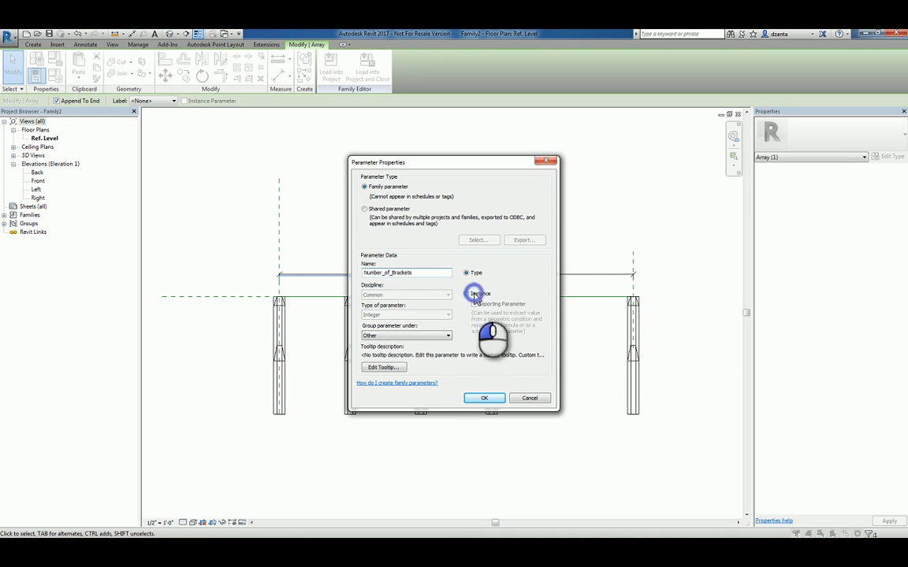
pyautogui.click(466, 293)
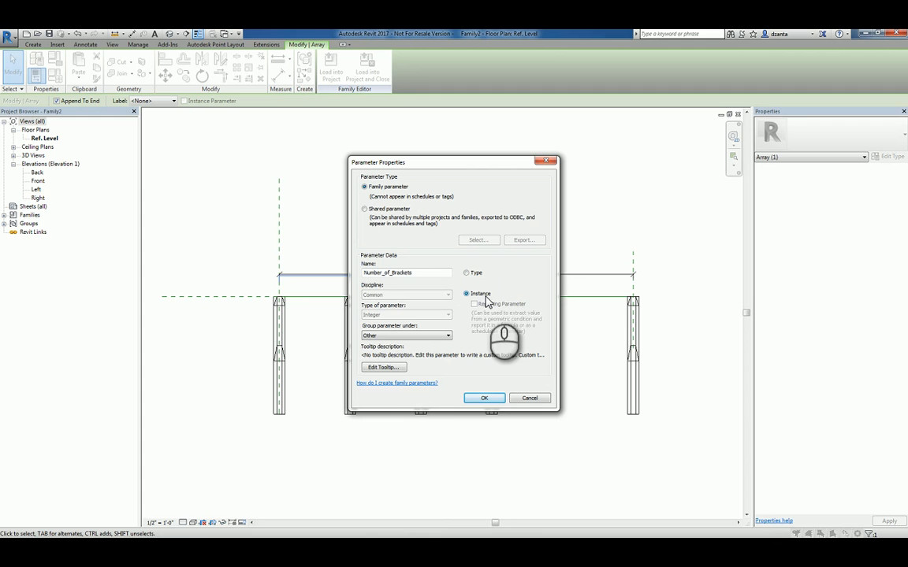
pyautogui.click(444, 336)
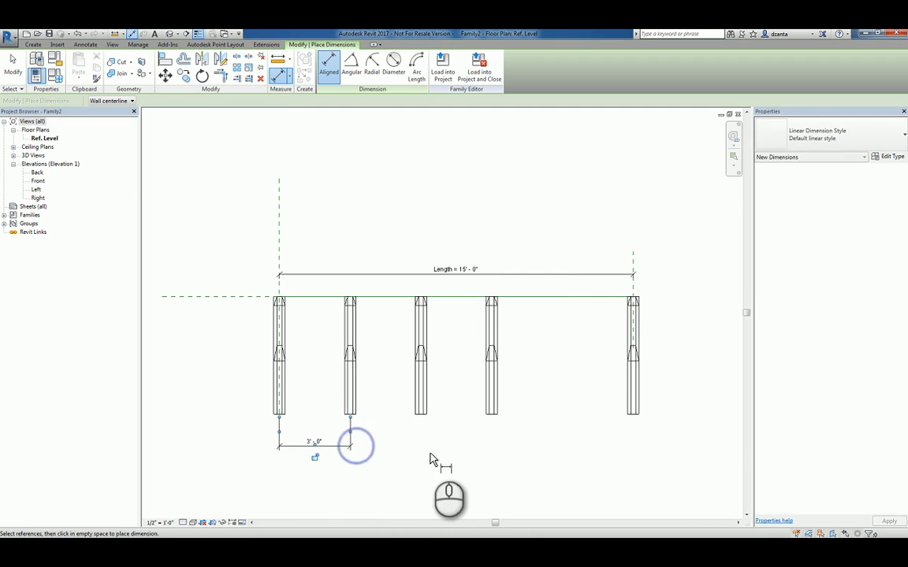
# - Dimension the first two brackets' spacing and label it with instance parameter Bracket_Spacing
pyautogui.click(352, 445)
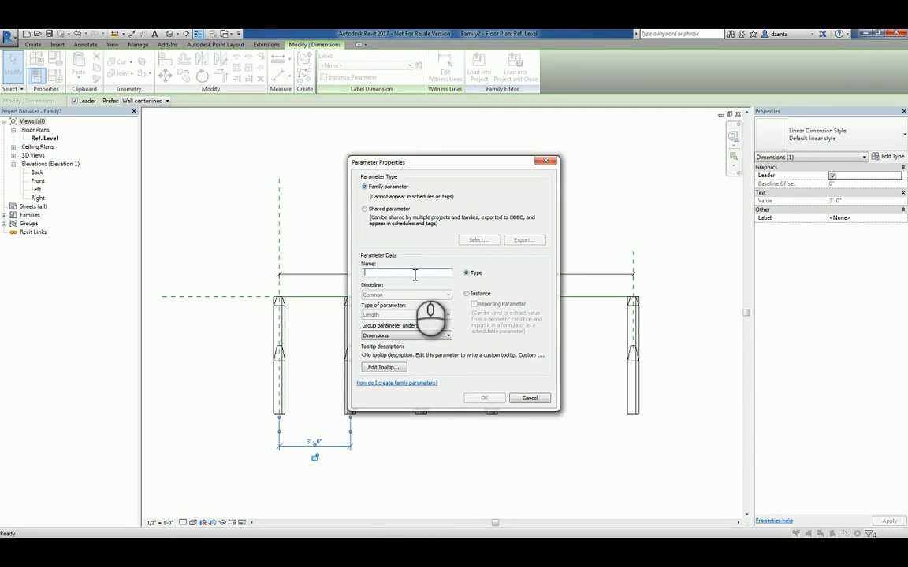
pyautogui.write('Bracket_Spacing')
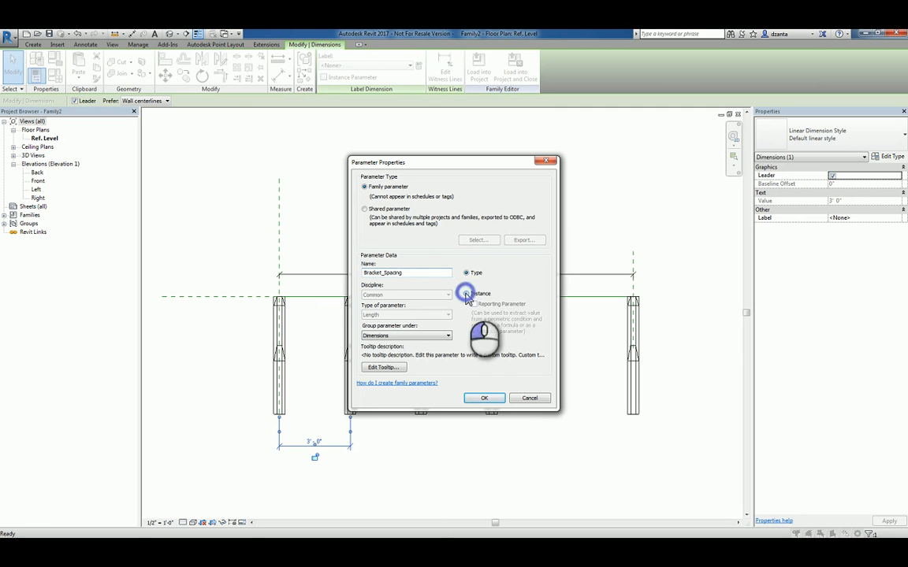
pyautogui.click(484, 397)
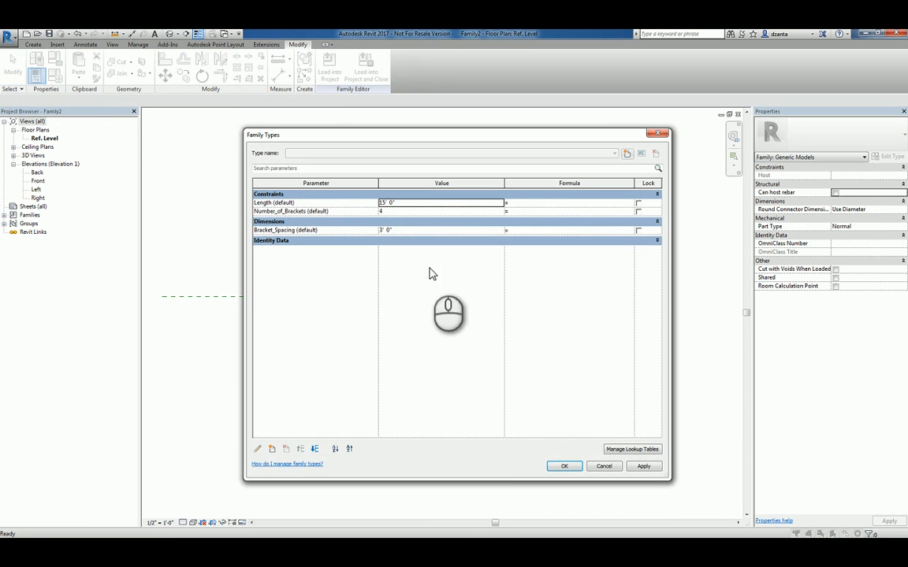
pyautogui.moveTo(407, 287)
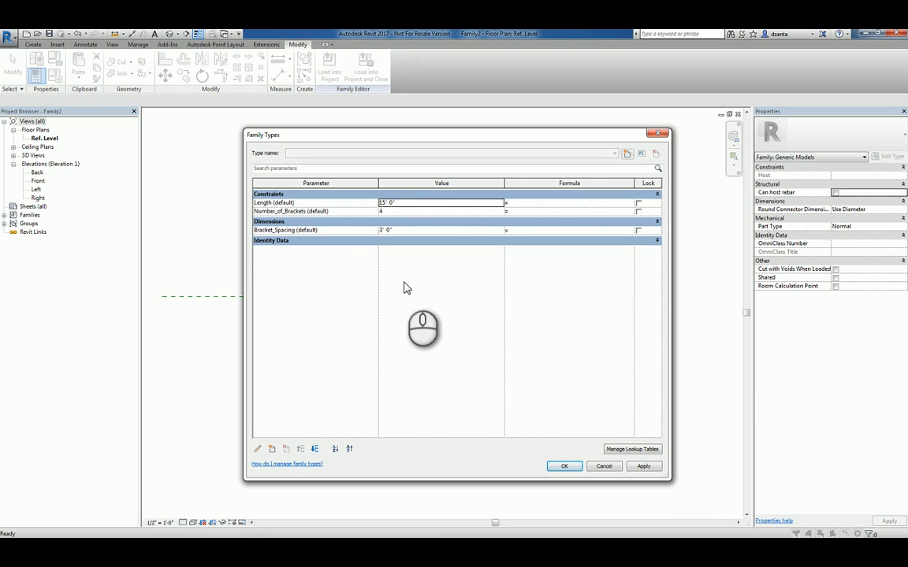
pyautogui.moveTo(305, 256)
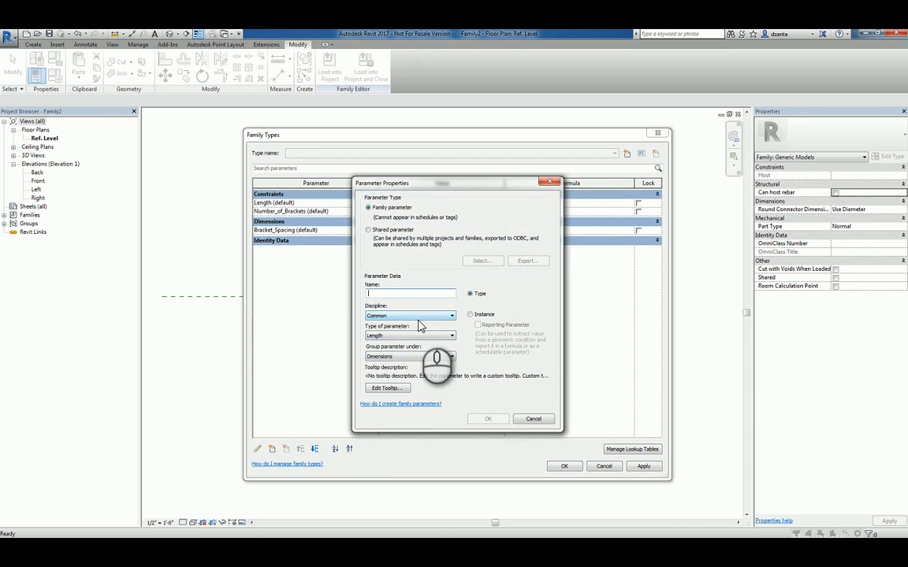
# - Add instance length parameter Max_Bracket_Spacing and set it to 4'-0"
pyautogui.write('Max_Bracket_Spacing')
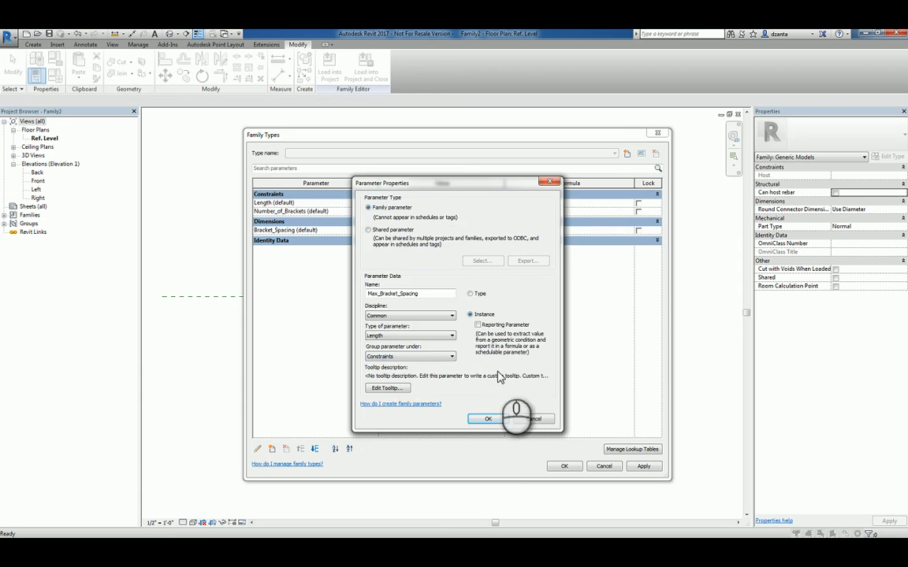
pyautogui.click(488, 419)
pyautogui.write('4\' 0"')
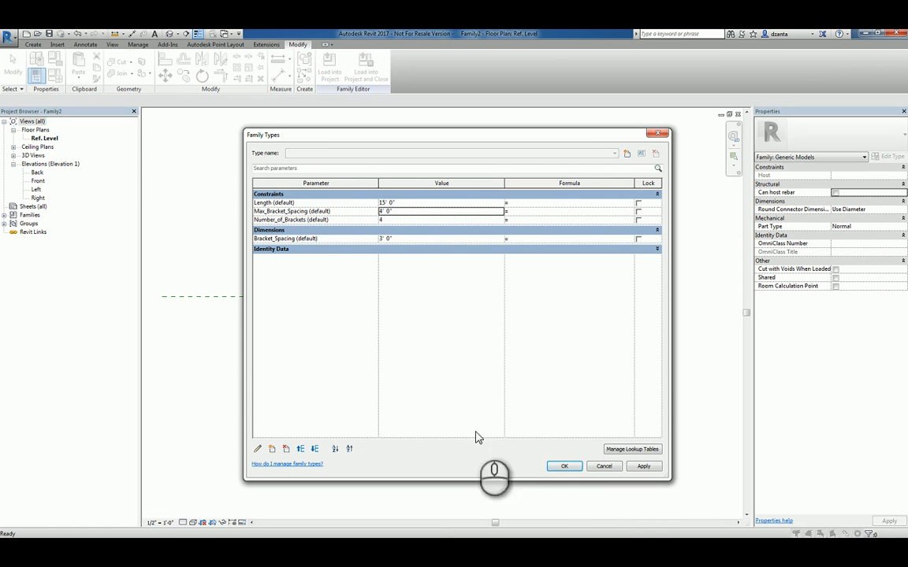
pyautogui.click(563, 463)
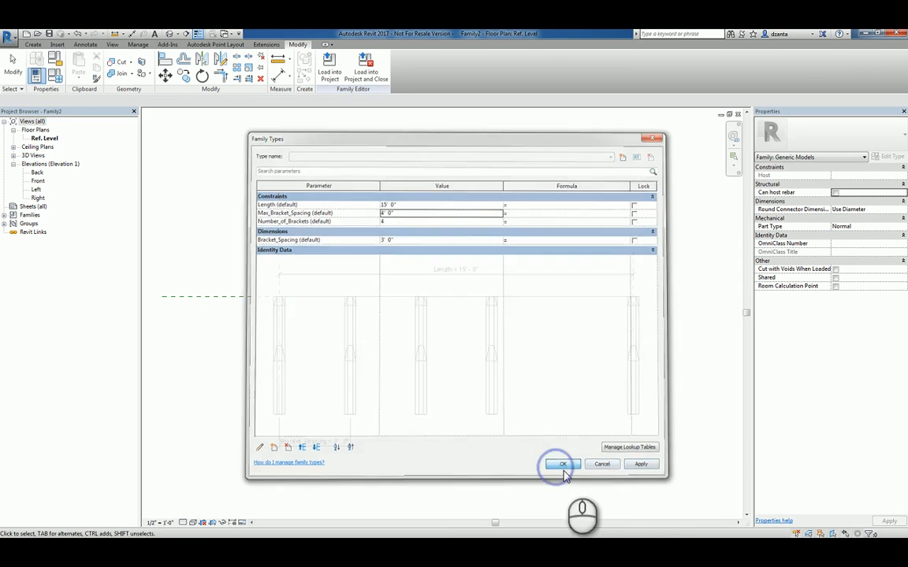
pyautogui.click(563, 463)
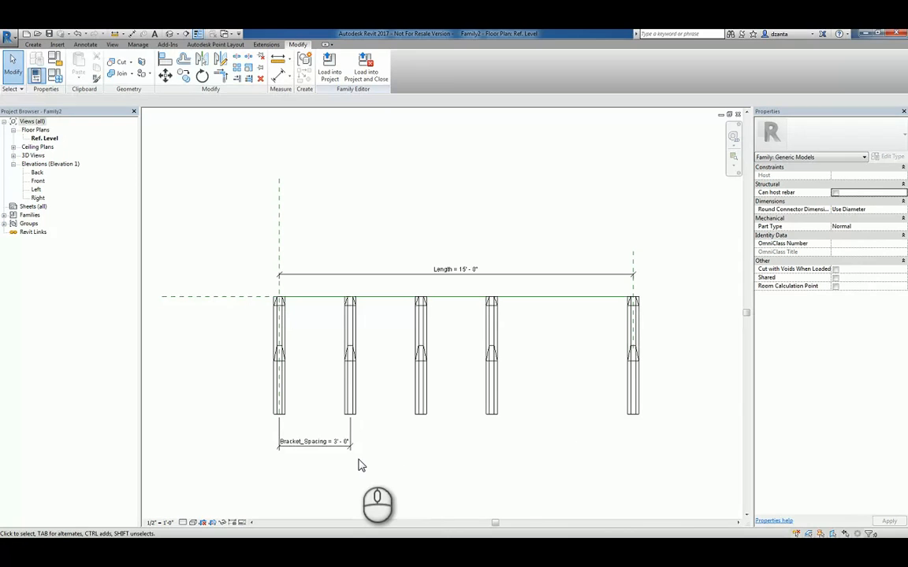
# - Select the spacing dimension and bring up the Family Types parameter list
pyautogui.click(315, 442)
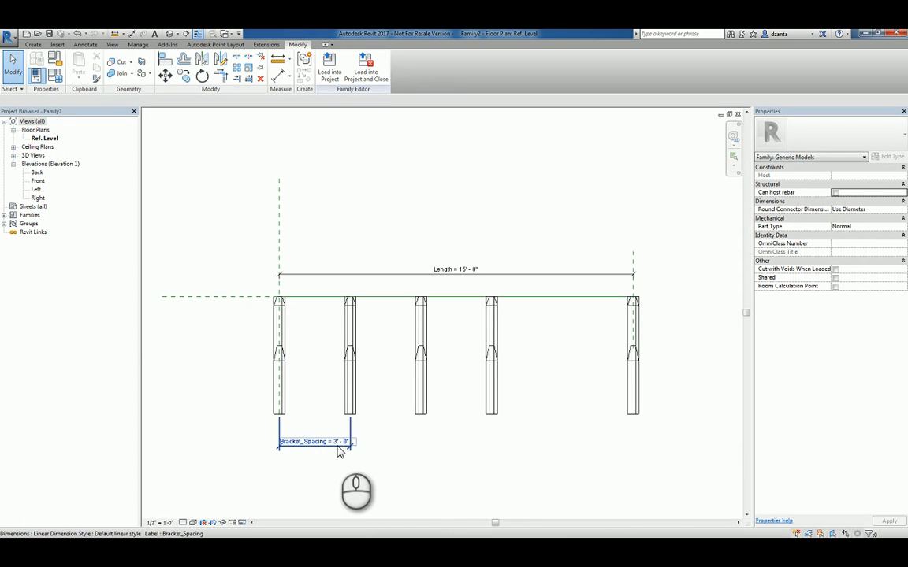
pyautogui.moveTo(340, 454)
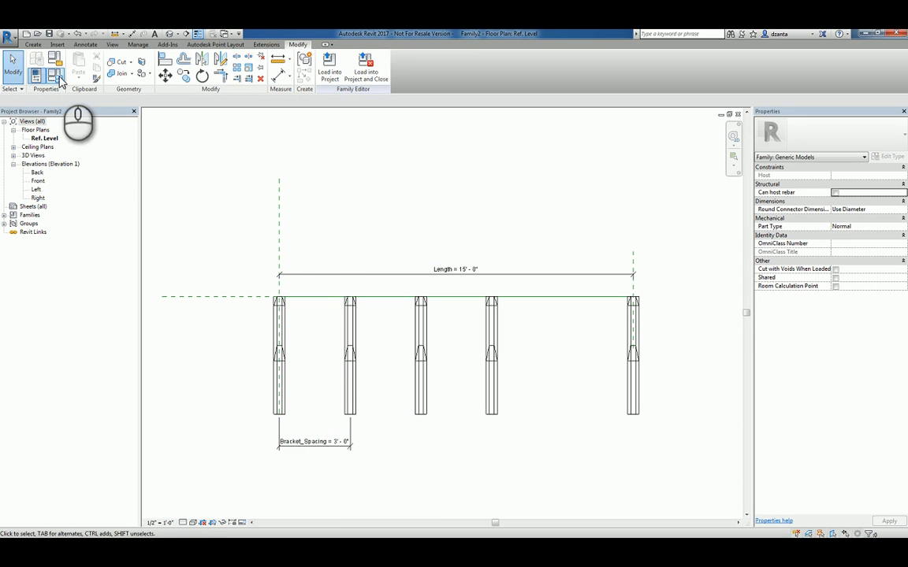
pyautogui.click(50, 67)
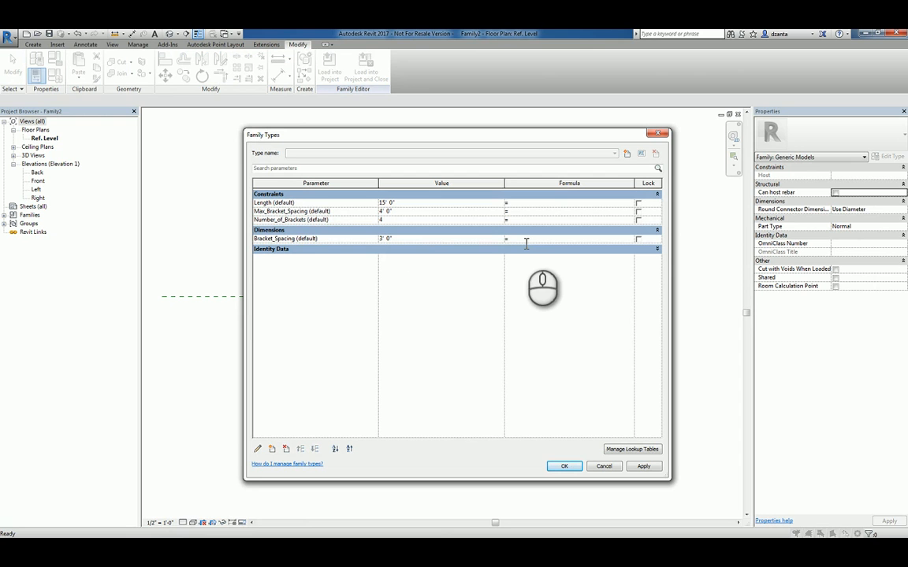
# - Set Bracket_Spacing formula to Length / Number_of_Brackets
pyautogui.write('Length')
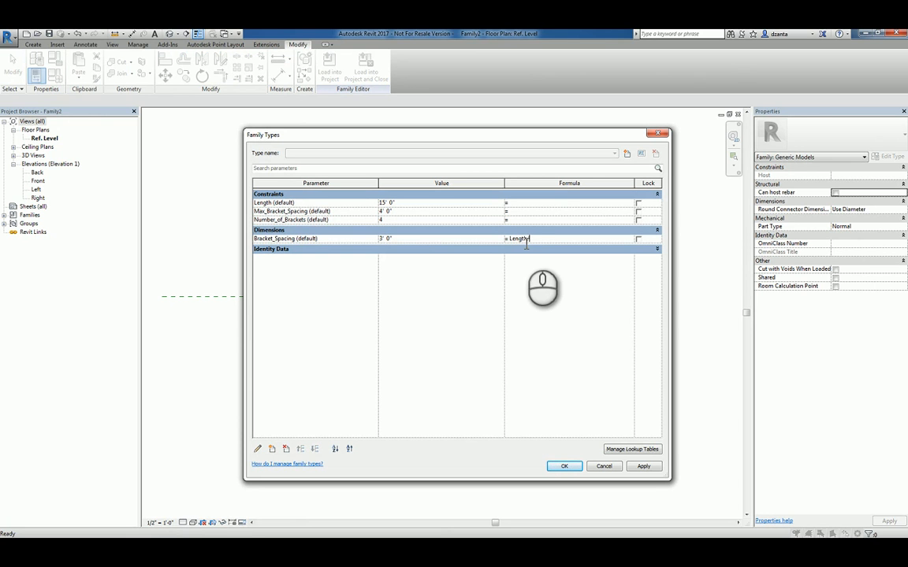
pyautogui.write('/Number_o')
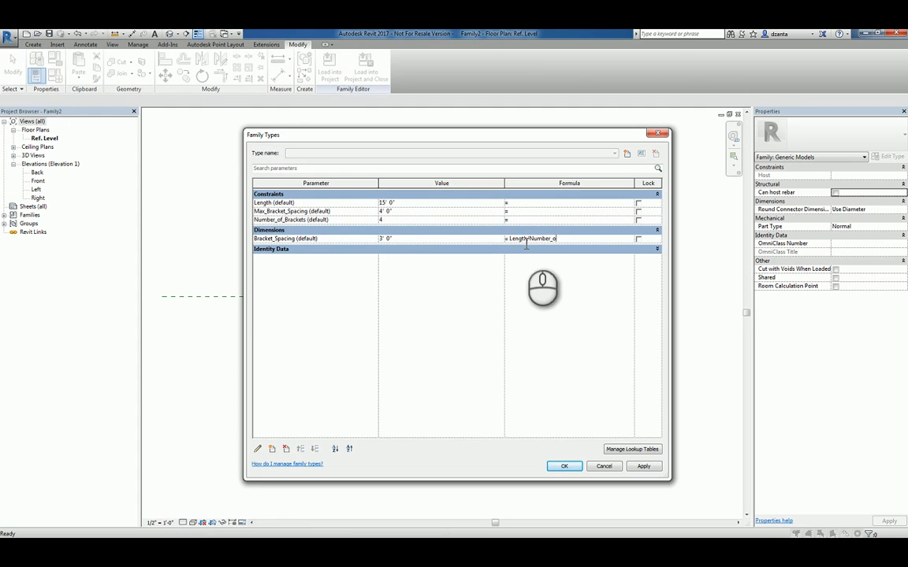
pyautogui.write('f_Brackets')
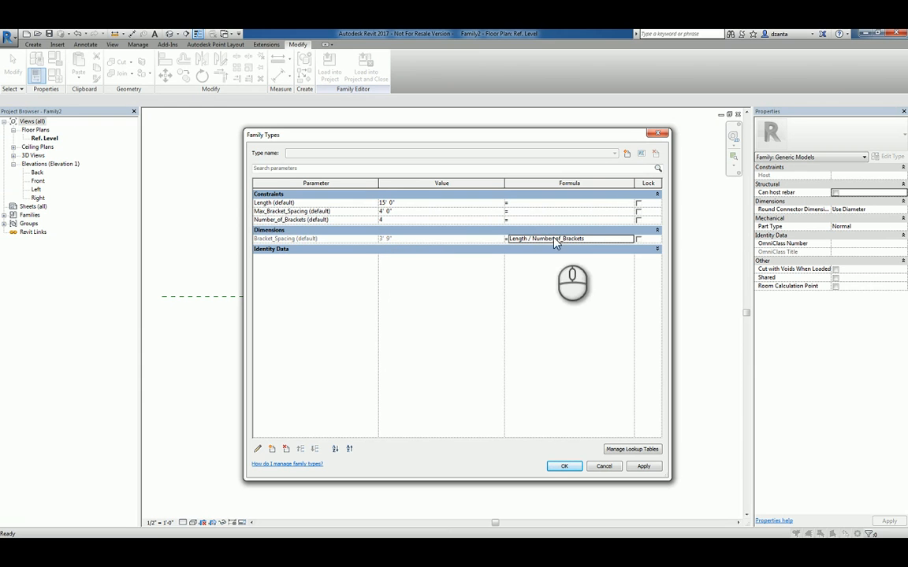
pyautogui.moveTo(401, 243)
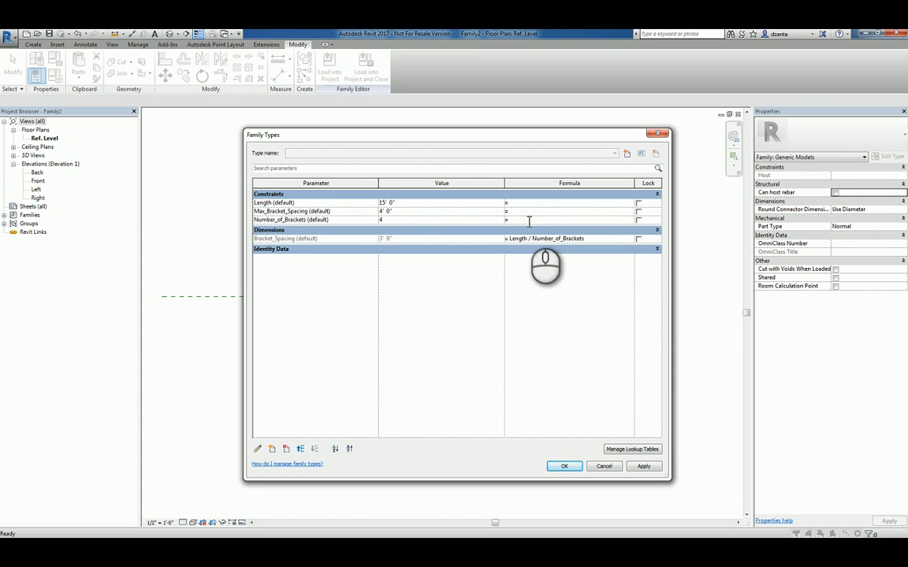
# - Set Number_of_Brackets formula to Length / Max_Bracket_Spacing and apply, respacing the brackets
pyautogui.write('Len')
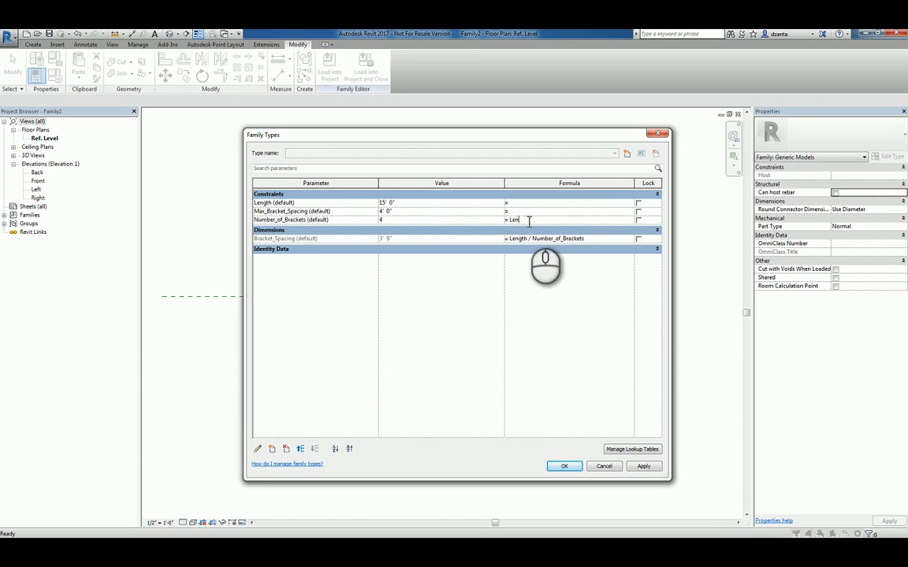
pyautogui.write('gth / Max_Bracket_Spacing')
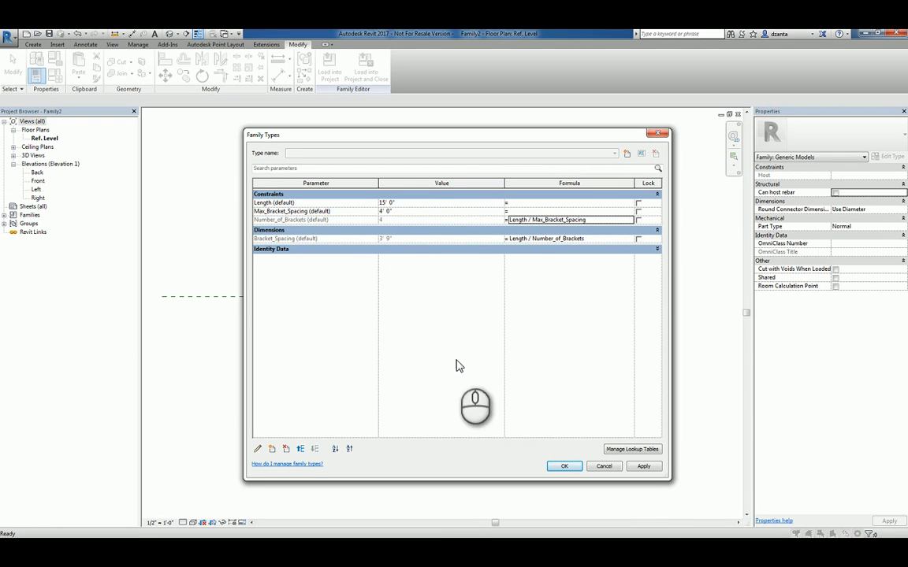
pyautogui.click(564, 466)
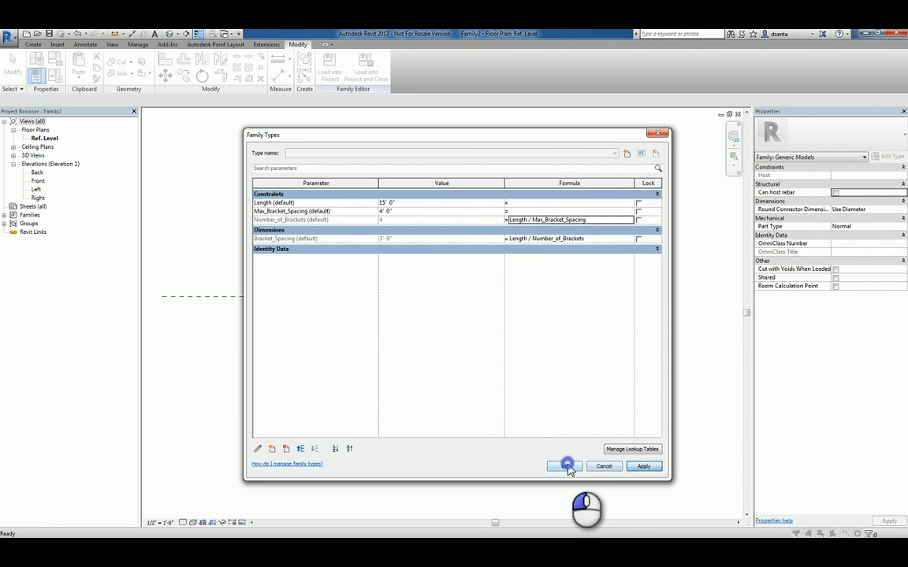
pyautogui.click(565, 467)
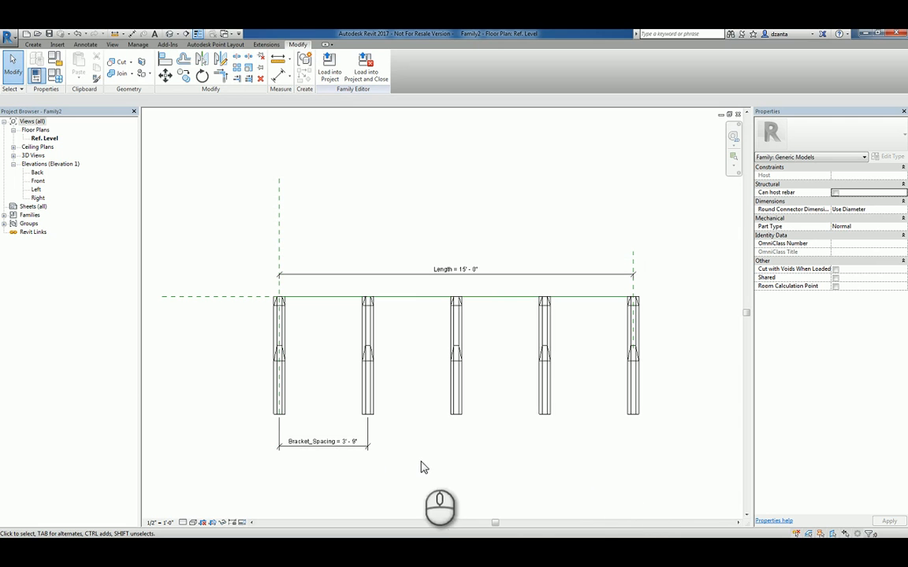
pyautogui.moveTo(206, 199)
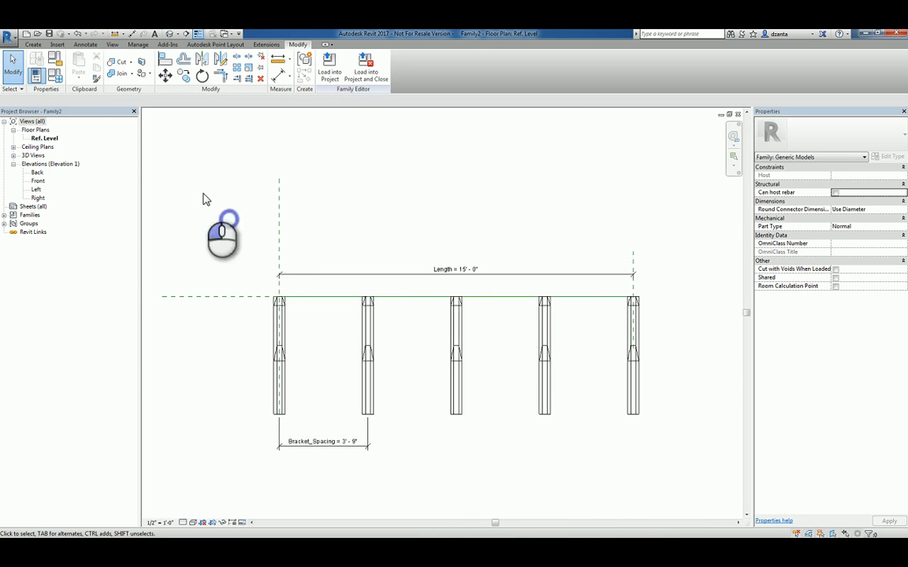
# - Save the family as 'Custom Generic Model Line Based' in the How To Guide Families folder
pyautogui.click(11, 38)
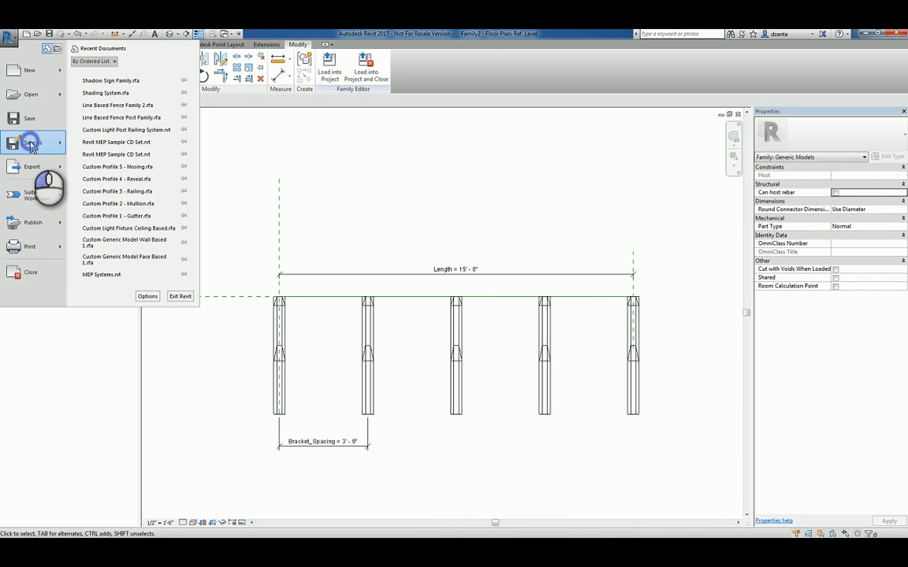
pyautogui.click(31, 142)
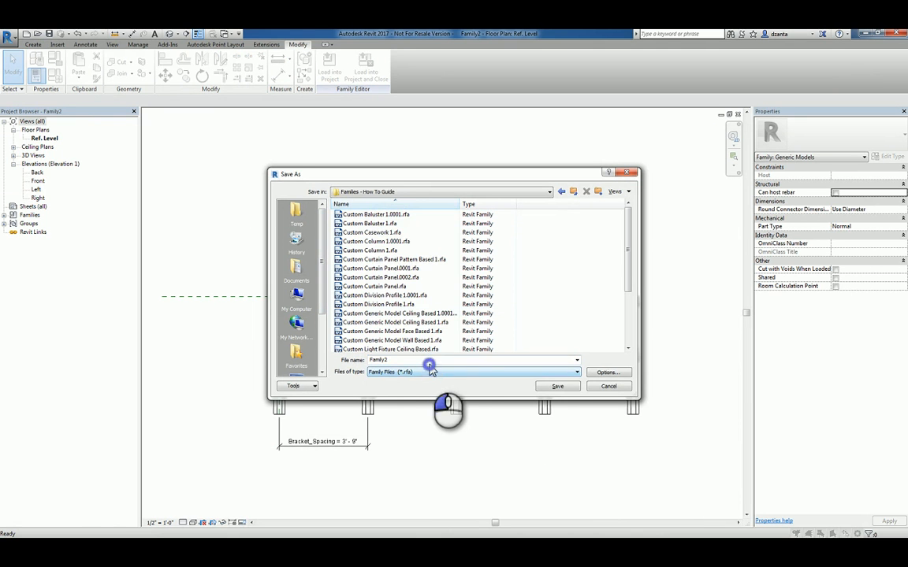
pyautogui.write('Custom Generic Model Line Based')
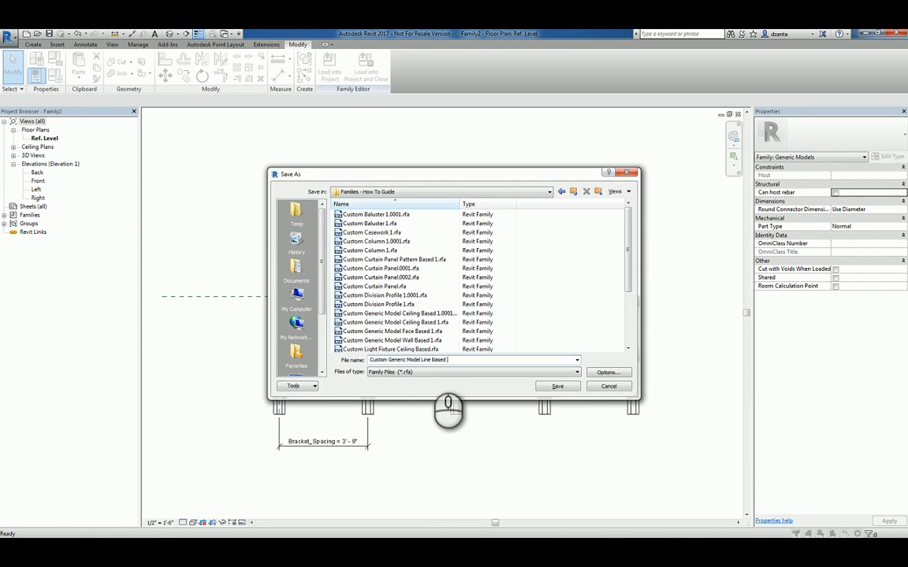
pyautogui.click(558, 385)
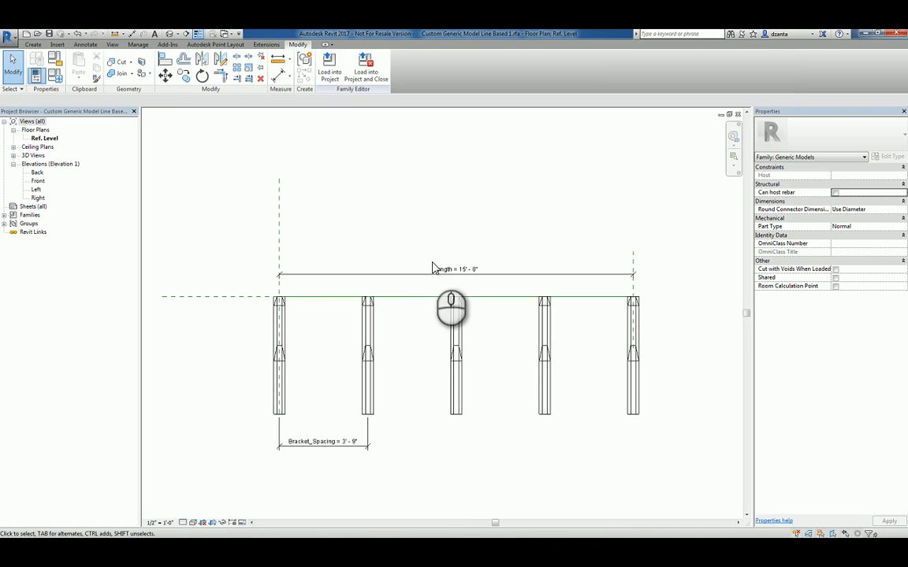
# - Load the saved family into Project1 via Load into Project
pyautogui.click(328, 71)
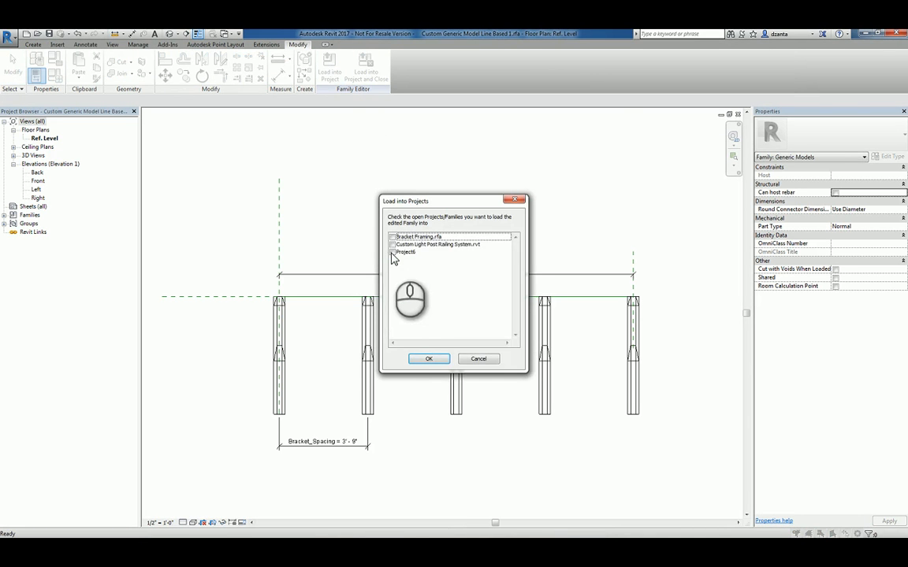
pyautogui.click(429, 360)
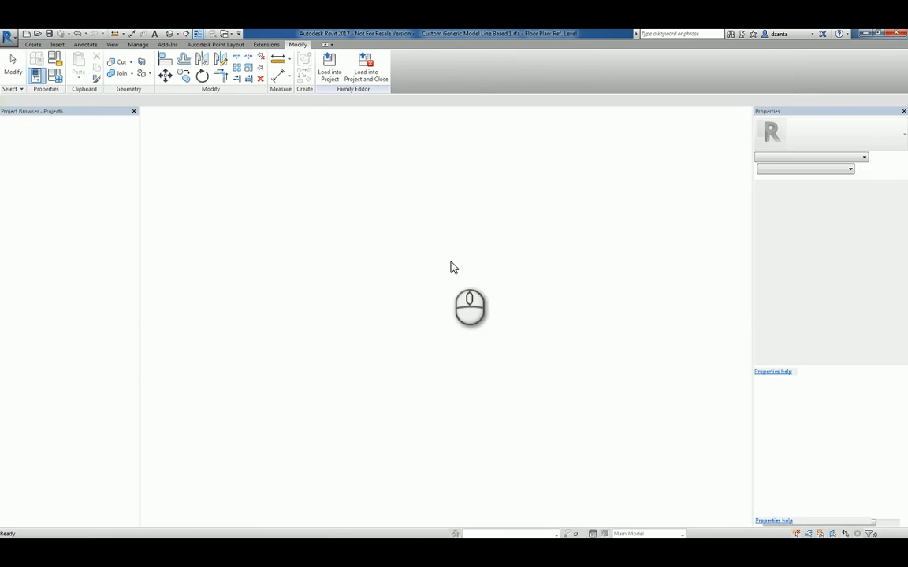